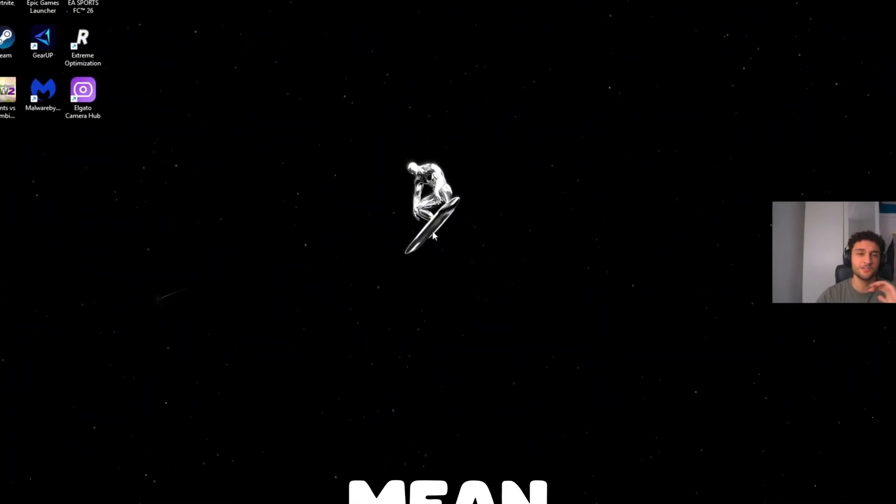
# Launch Control Panel in category view from the desktop
pyautogui.click(375, 493)
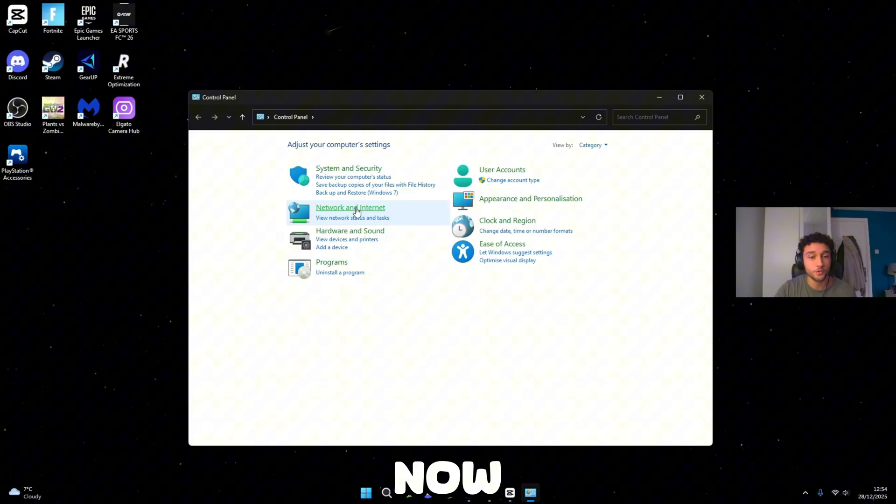
# Show the status of Wi-Fi connection BT-XXAF75 via Network and Sharing Centre
pyautogui.click(350, 208)
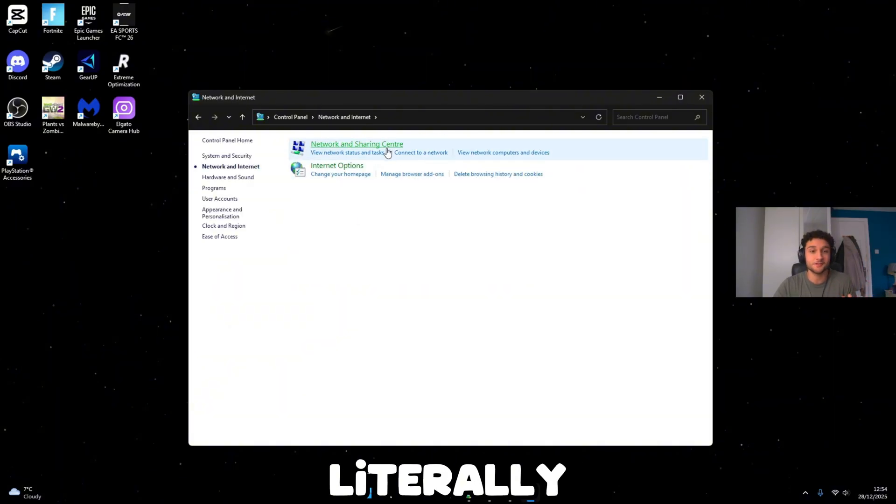
pyautogui.click(356, 144)
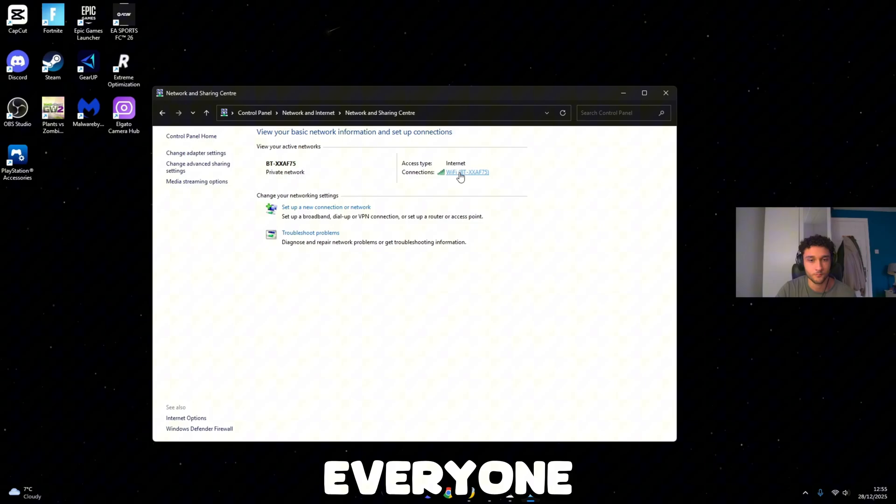
pyautogui.click(463, 172)
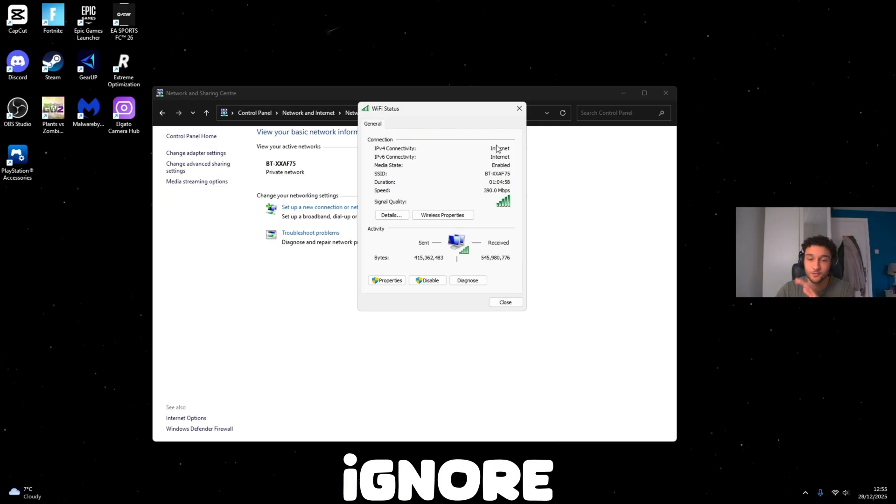
# View the Wi-Fi connection's properties and select Internet Protocol Version 4 (TCP/IPv4)
pyautogui.click(387, 280)
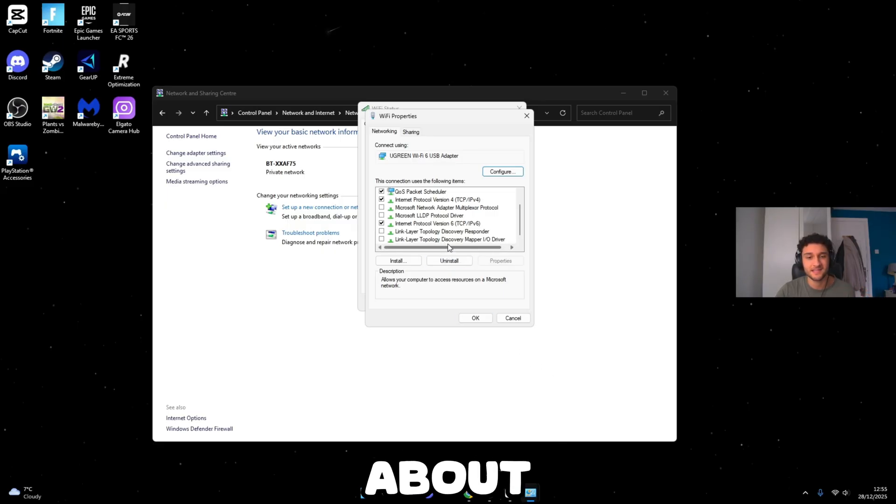
pyautogui.click(437, 200)
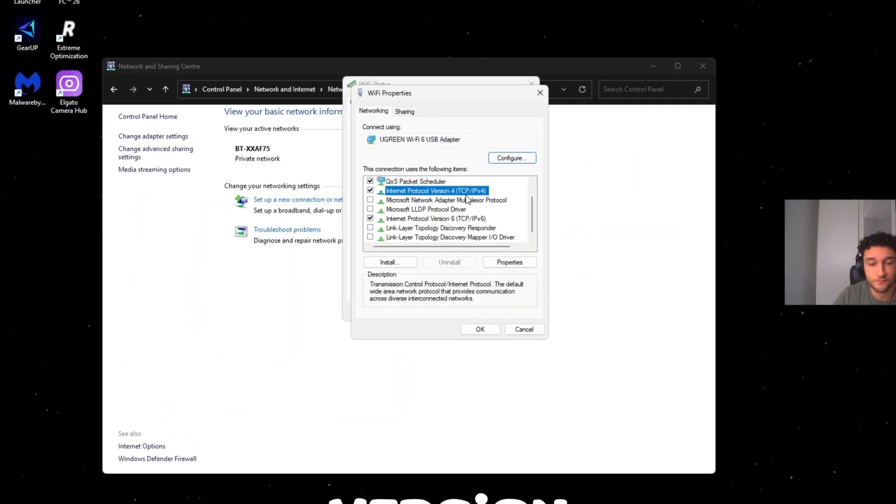
# Set IPv4 DNS servers to preferred 1.1.1.1 and alternate 8.8.8.8 and confirm
pyautogui.click(508, 261)
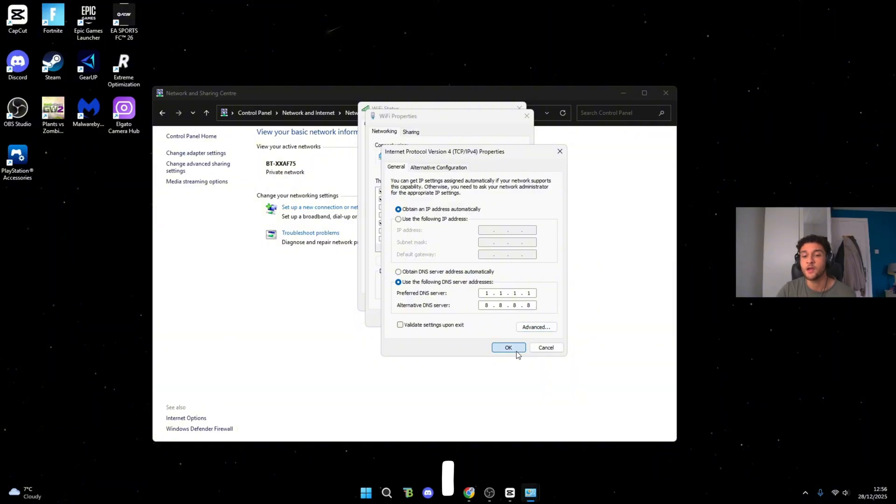
pyautogui.click(508, 347)
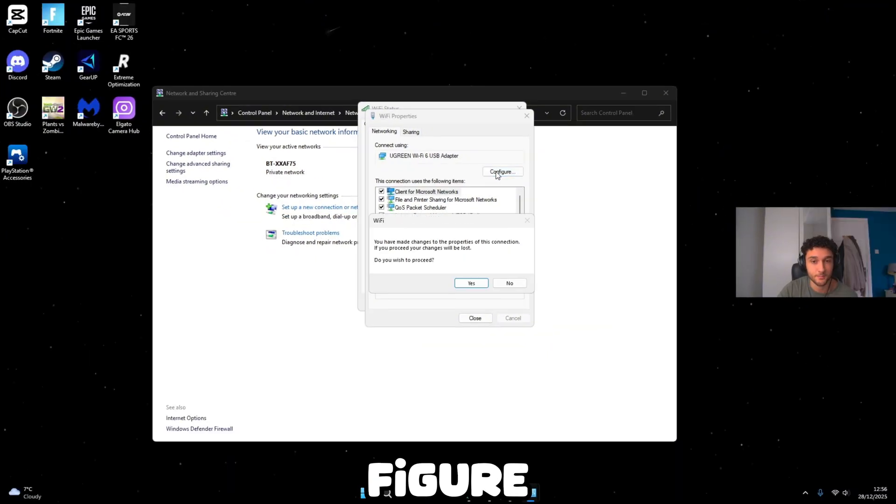
# Stop Windows turning off the Wi-Fi USB adapter to save power in Power Management
pyautogui.click(470, 283)
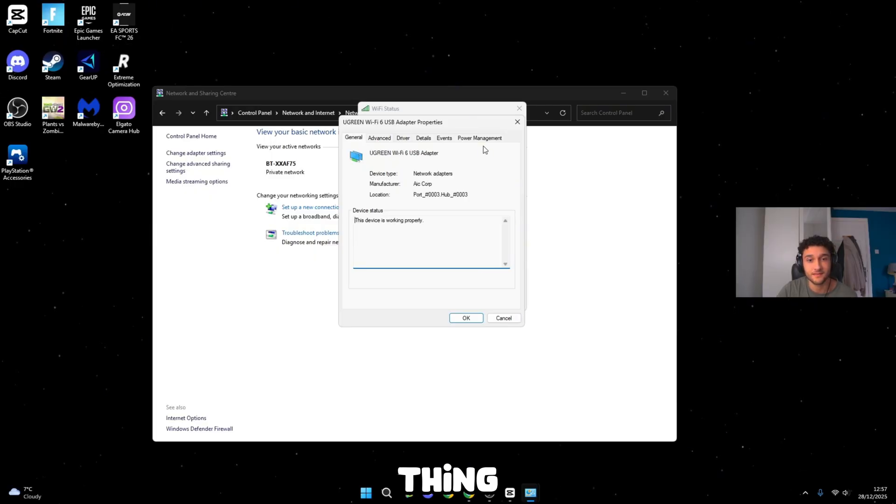
pyautogui.click(480, 138)
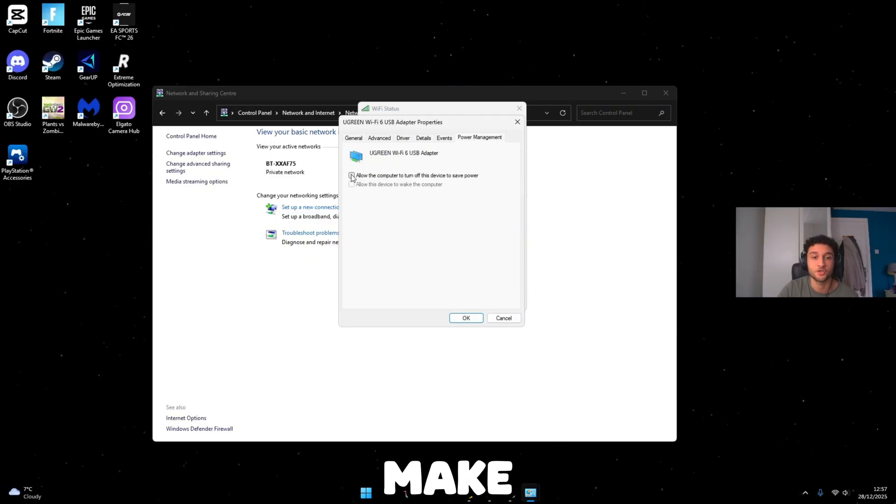
pyautogui.click(352, 176)
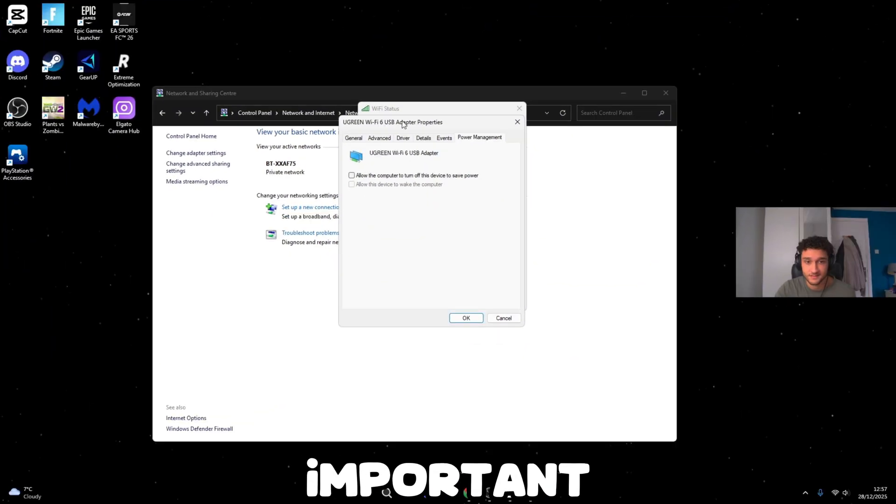
pyautogui.click(379, 138)
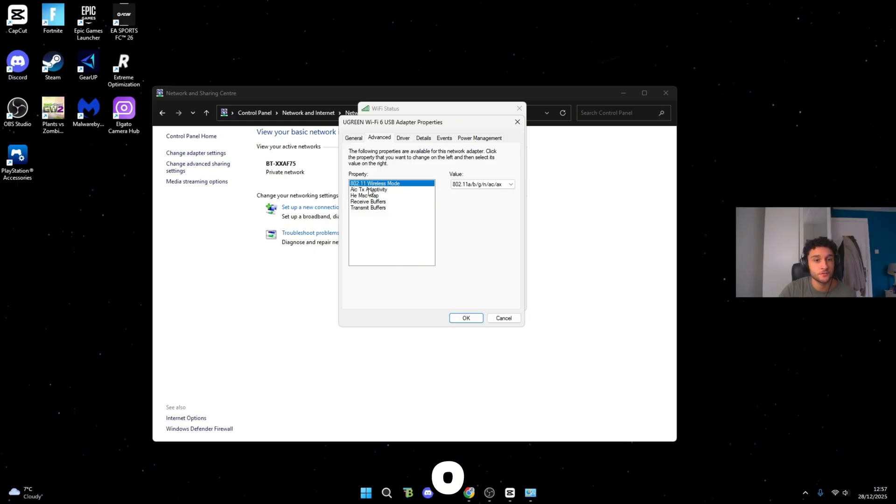
pyautogui.click(509, 184)
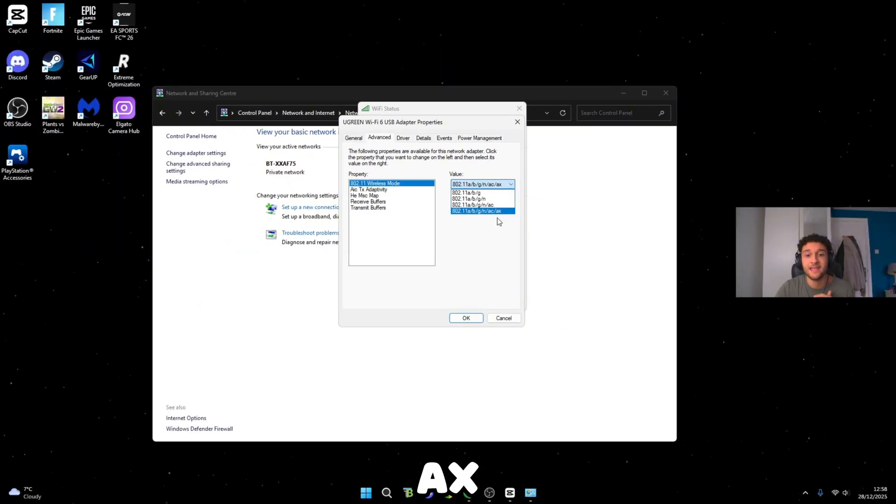
pyautogui.click(481, 210)
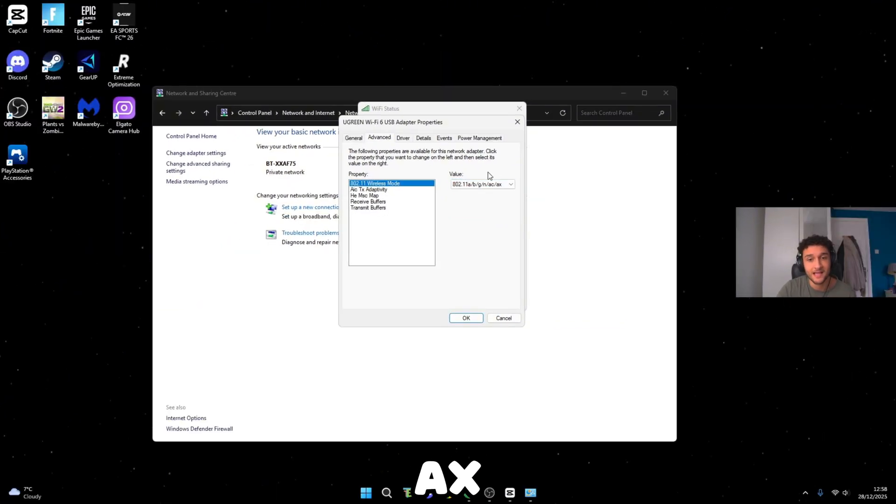
pyautogui.moveTo(509, 199)
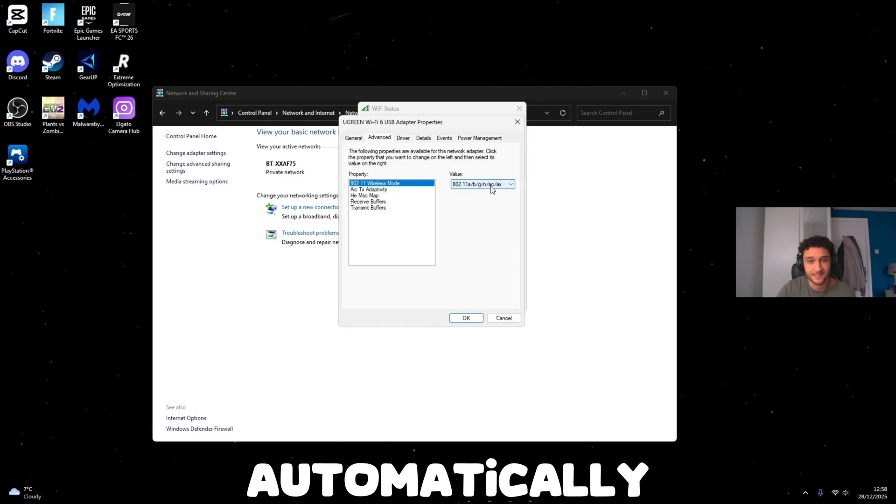
# Keep Aic Tx Adaptivity disabled, He Mac Map at He Mac11, buffers at 256, and close properties
pyautogui.click(368, 195)
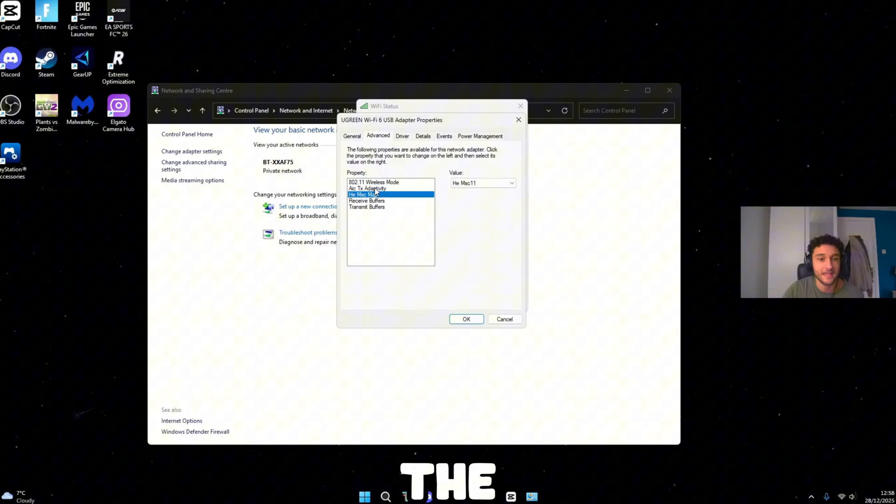
pyautogui.click(368, 189)
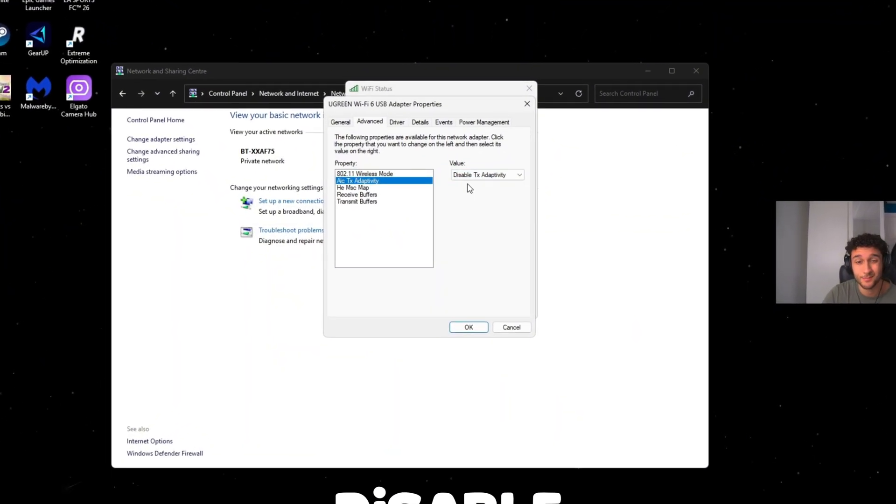
pyautogui.click(486, 175)
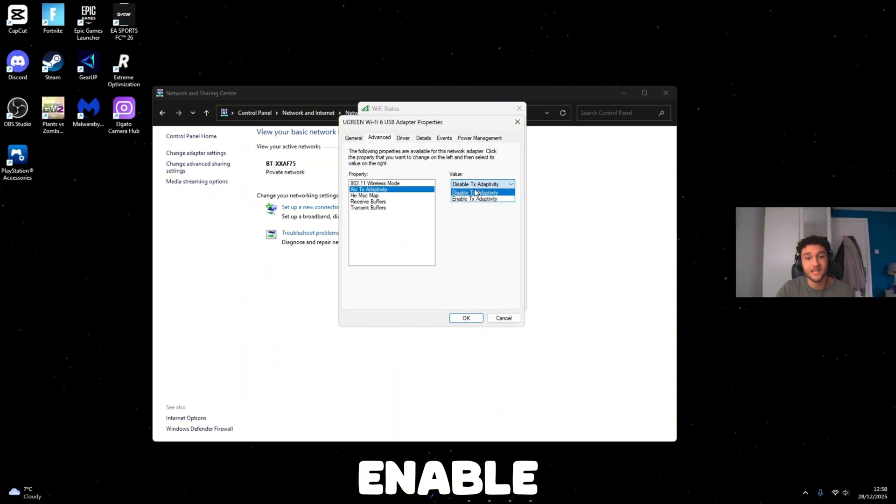
pyautogui.click(364, 195)
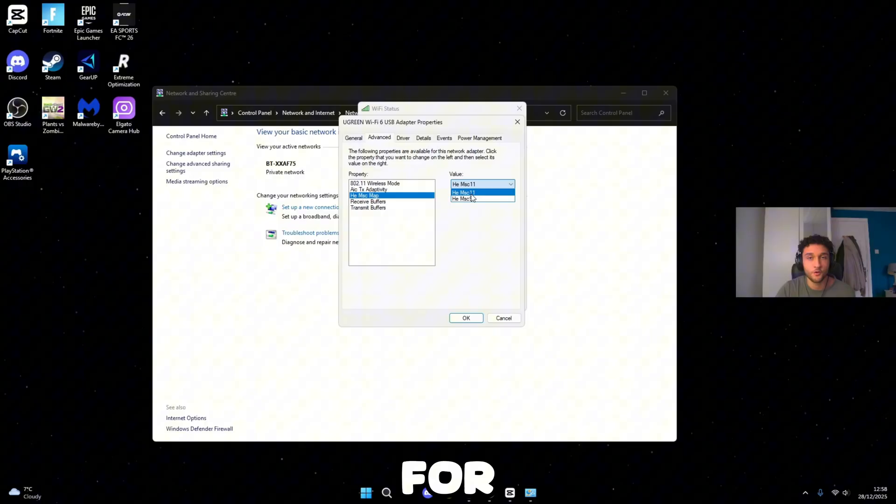
pyautogui.click(463, 192)
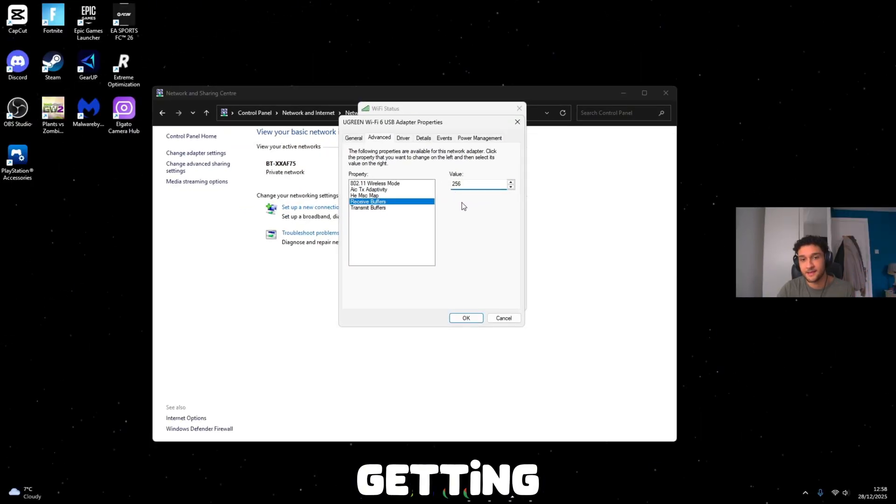
pyautogui.click(368, 207)
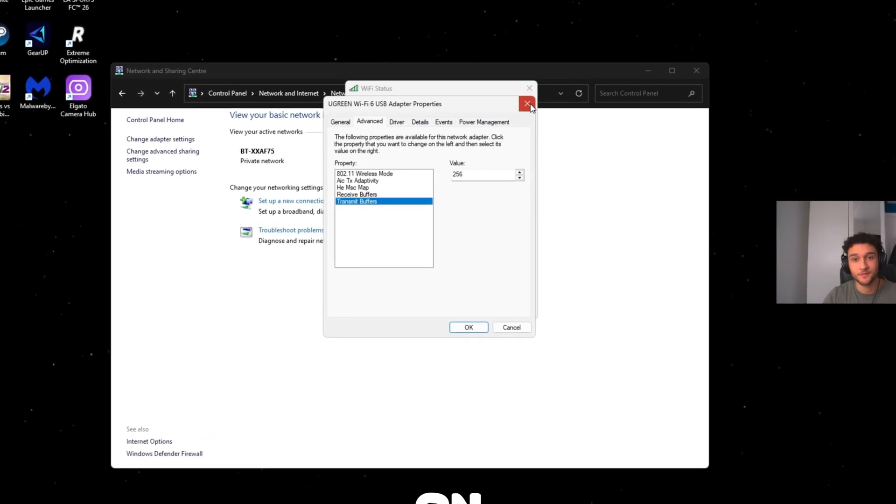
pyautogui.click(527, 103)
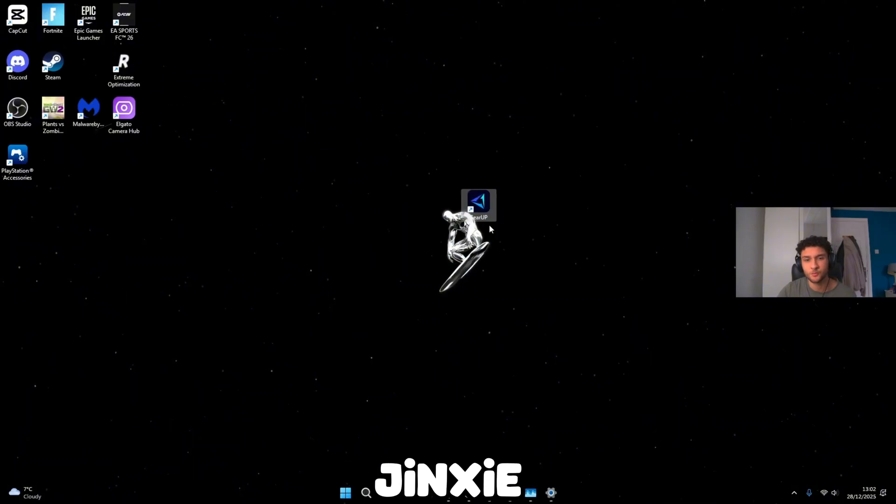
# Launch GearUP and start boosting Fortnite with automatic server region and node
pyautogui.doubleClick(479, 205)
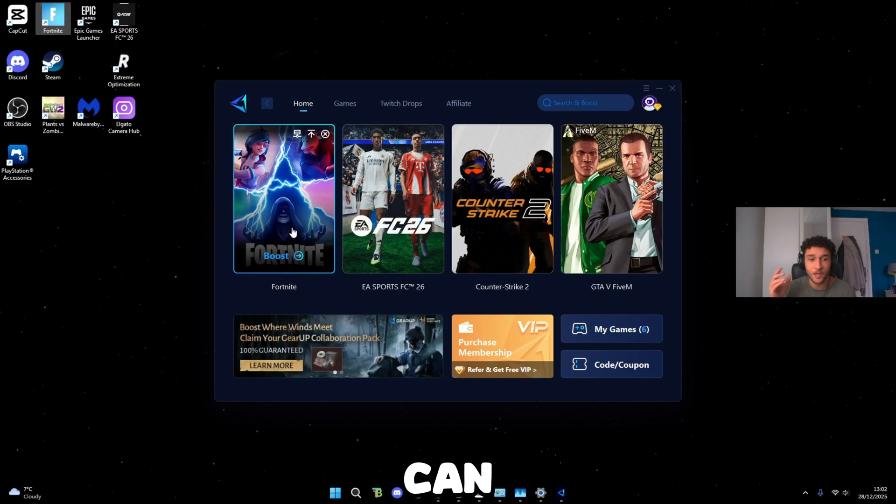
pyautogui.moveTo(312, 212)
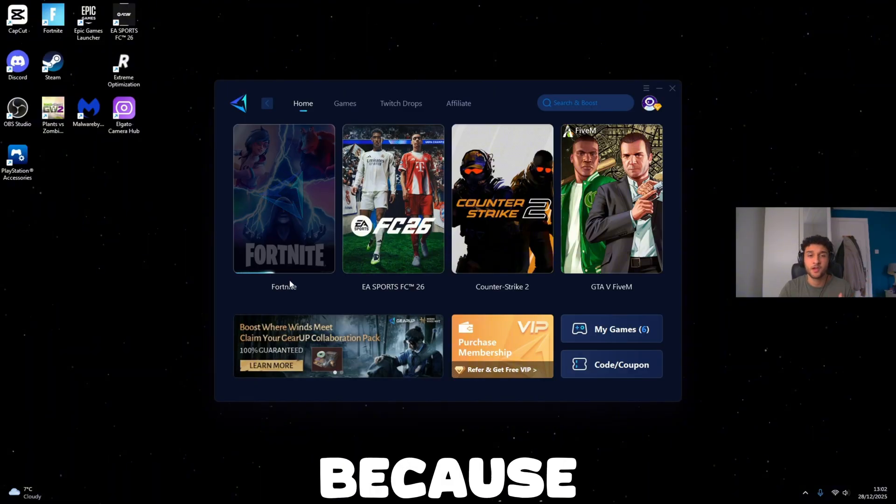
pyautogui.click(284, 198)
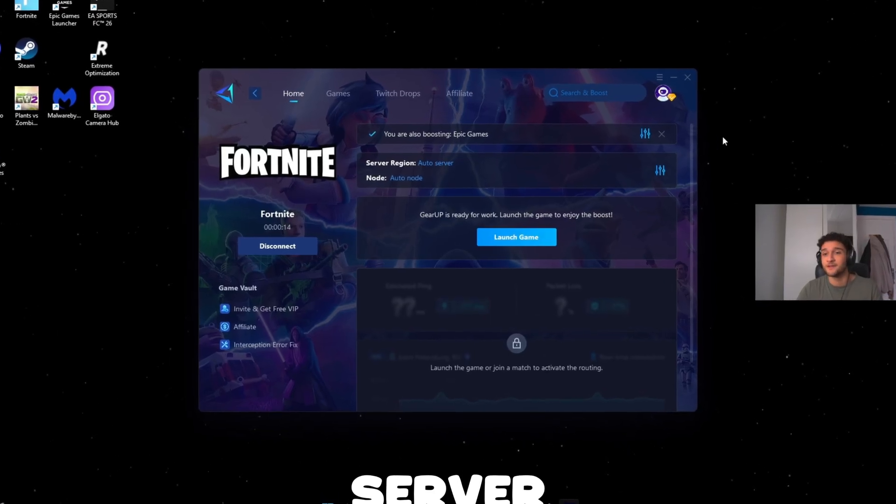
# Show Task Manager's Services list with PIDs, status and groups
pyautogui.click(672, 77)
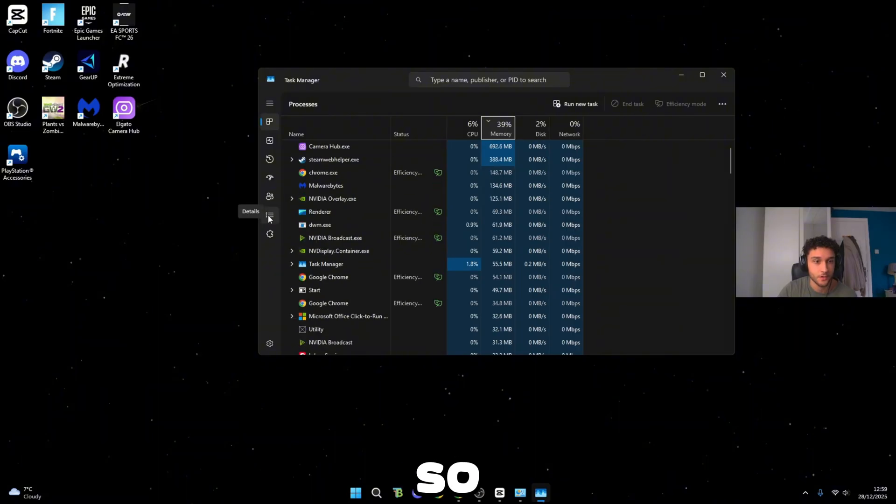
pyautogui.click(270, 234)
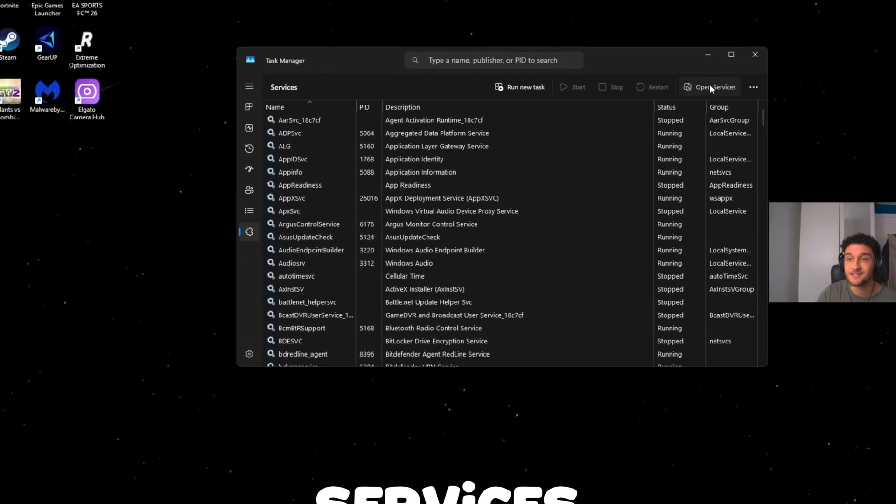
# In the Services console set SysMain's startup type to Disabled and confirm
pyautogui.click(714, 87)
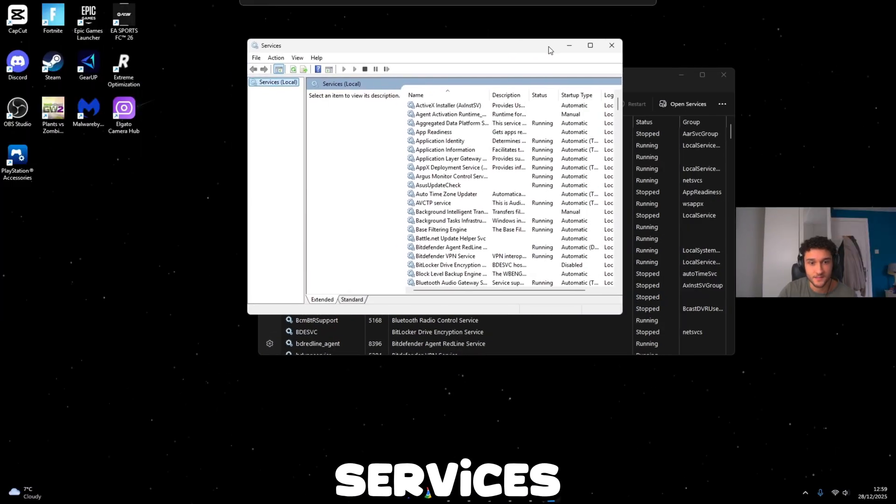
pyautogui.scroll(-3)
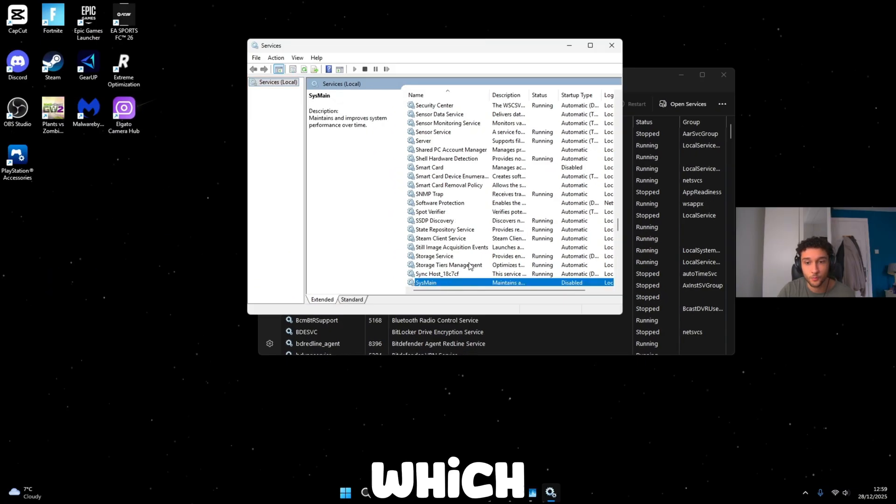
pyautogui.scroll(-3)
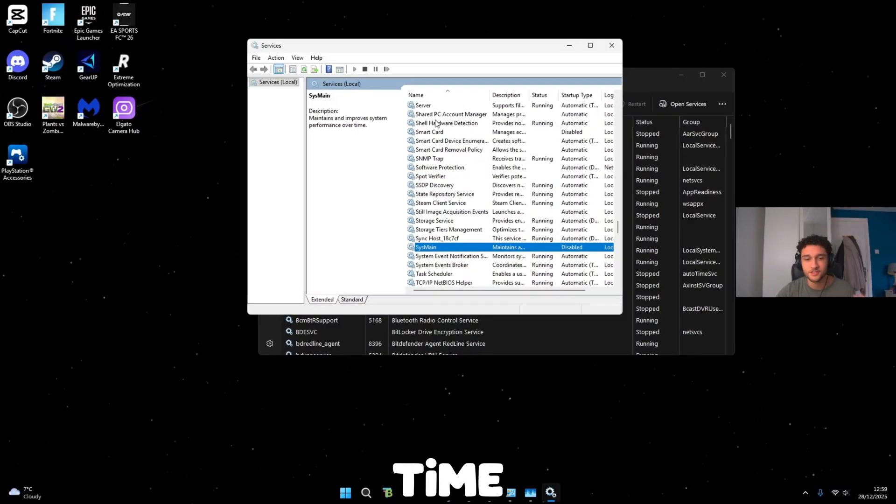
pyautogui.rightClick(426, 246)
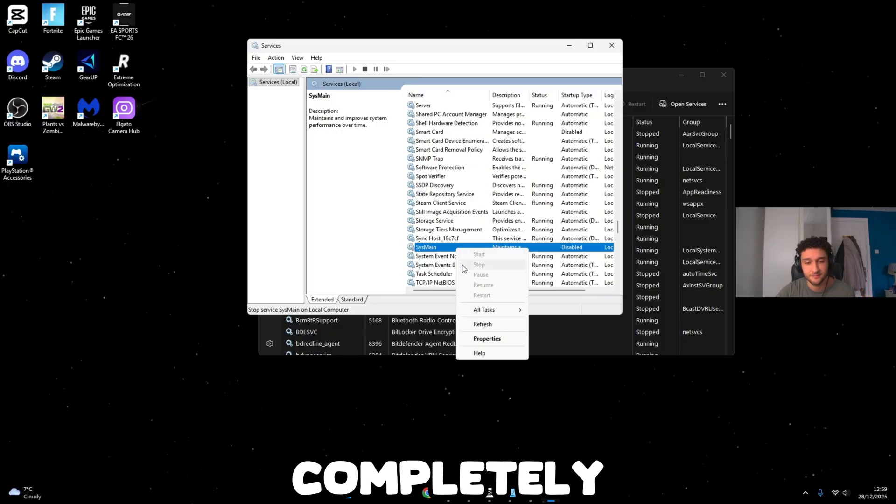
pyautogui.click(488, 338)
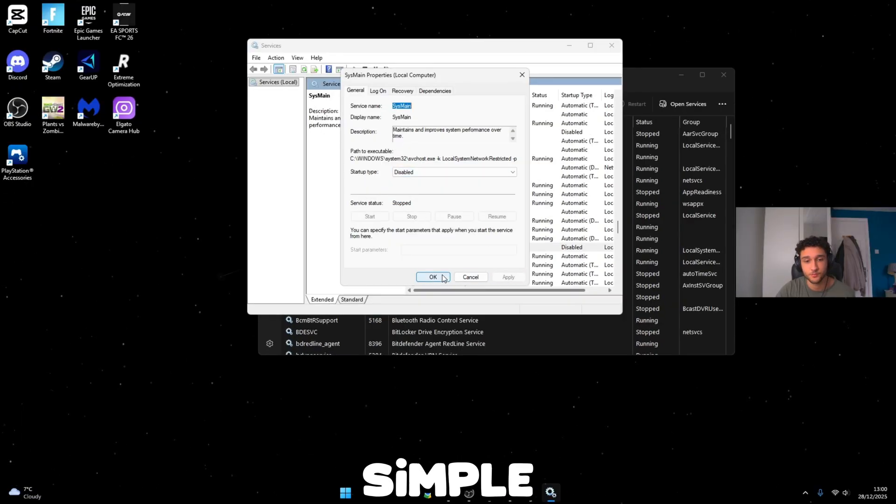
pyautogui.click(432, 277)
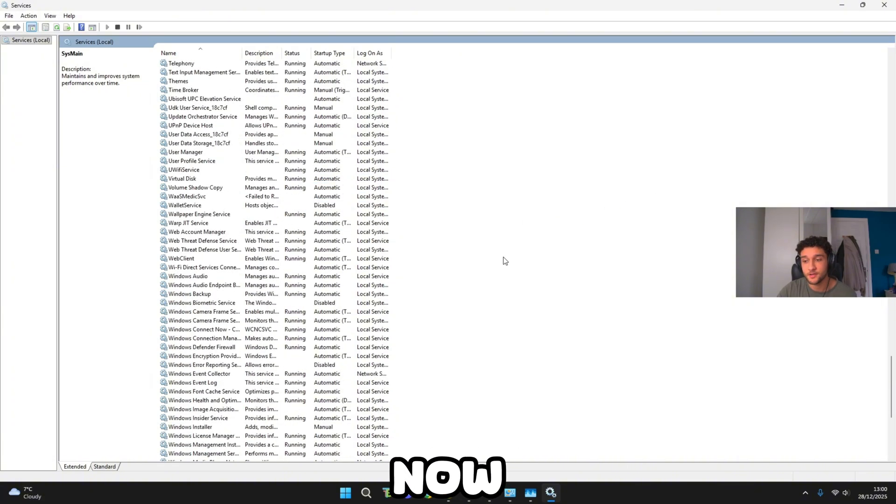
# Confirm the Xbox Accessory Management and Live Networking services are Disabled, then close Services
pyautogui.scroll(-3)
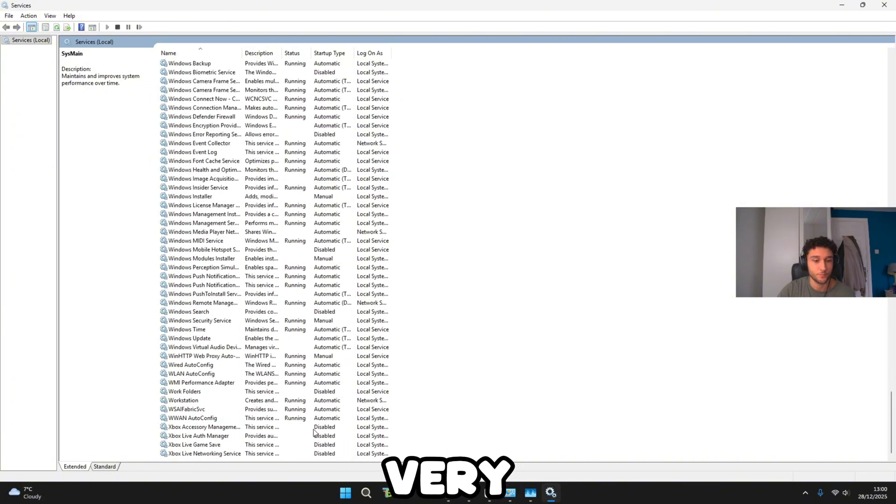
pyautogui.click(203, 426)
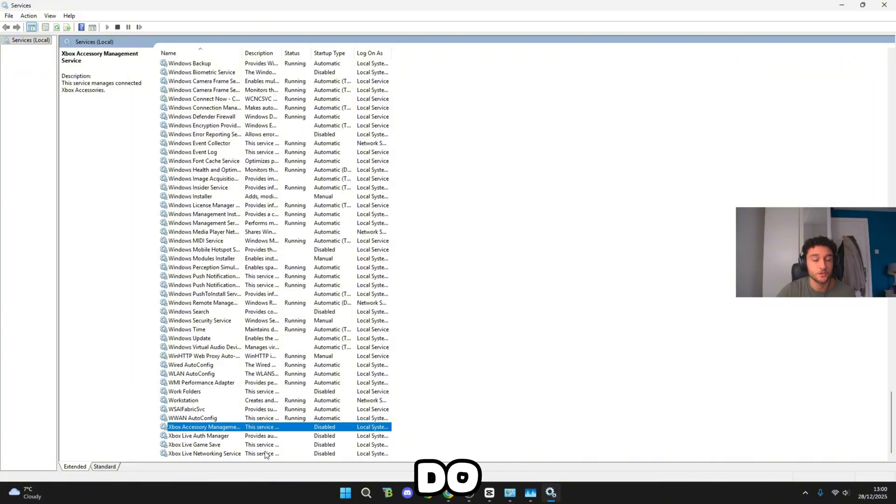
pyautogui.moveTo(266, 452)
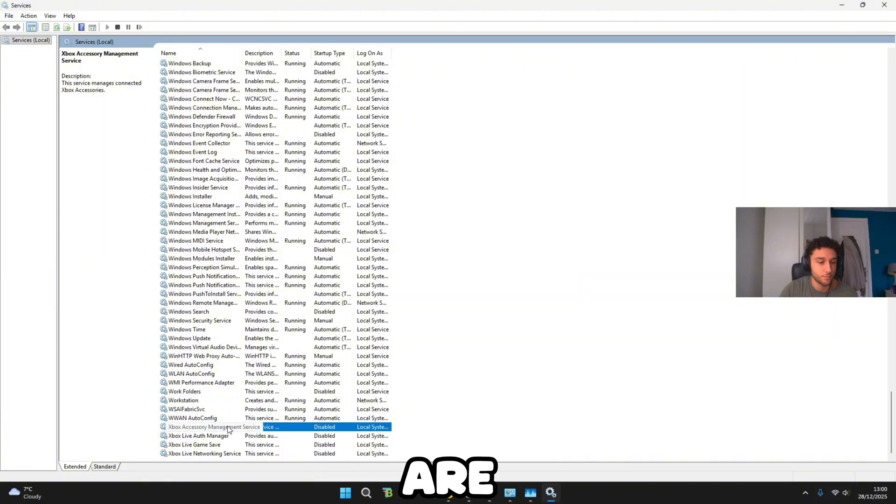
pyautogui.rightClick(214, 426)
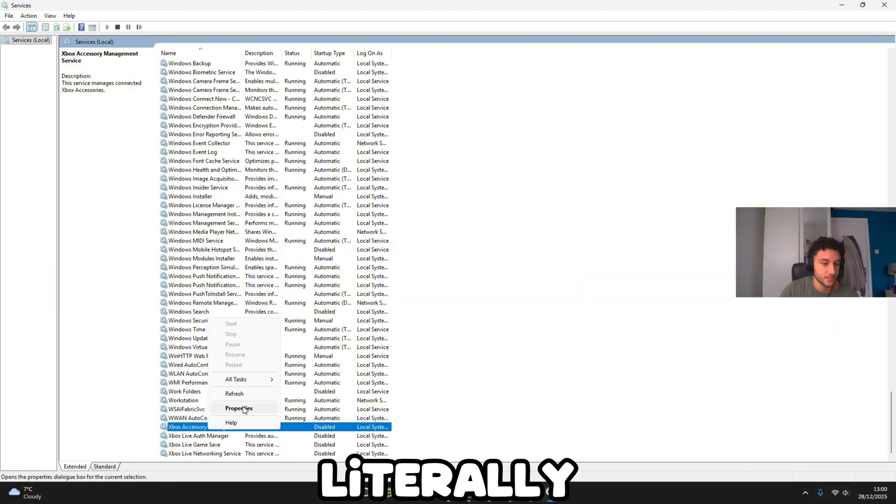
pyautogui.click(239, 408)
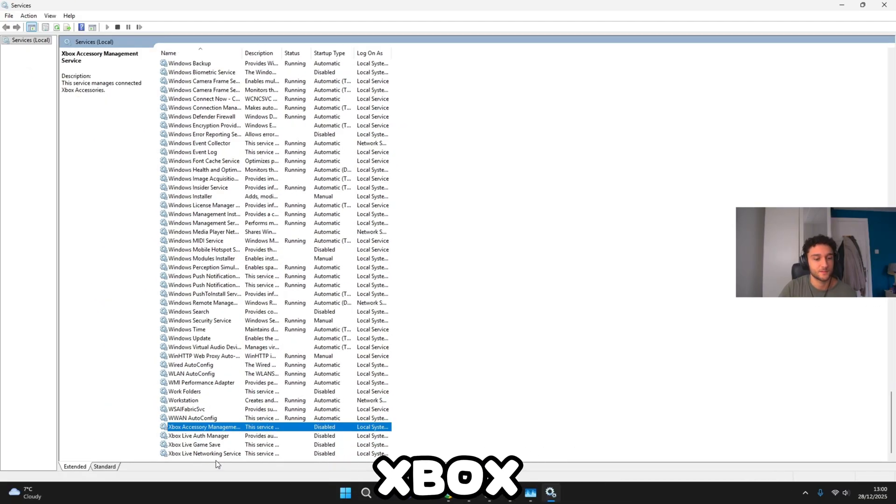
pyautogui.click(204, 453)
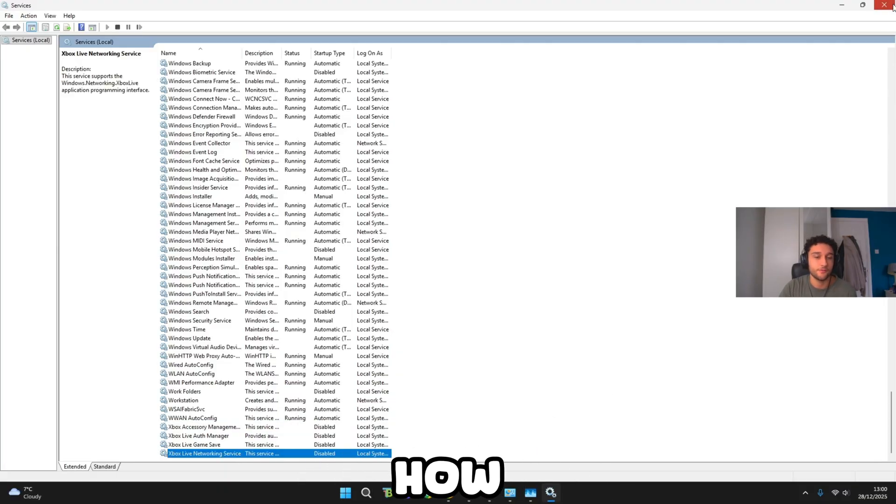
pyautogui.click(889, 5)
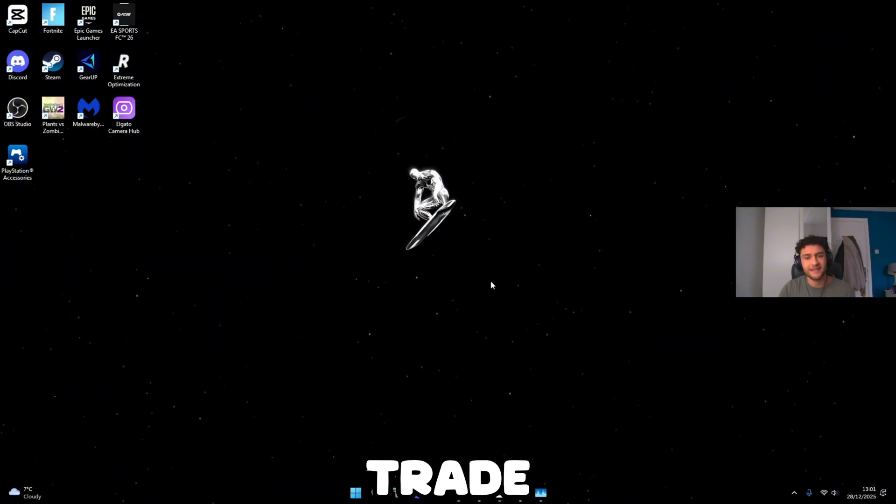
# Find and open the Gaming > Game Mode settings page via Windows Search
pyautogui.click(376, 492)
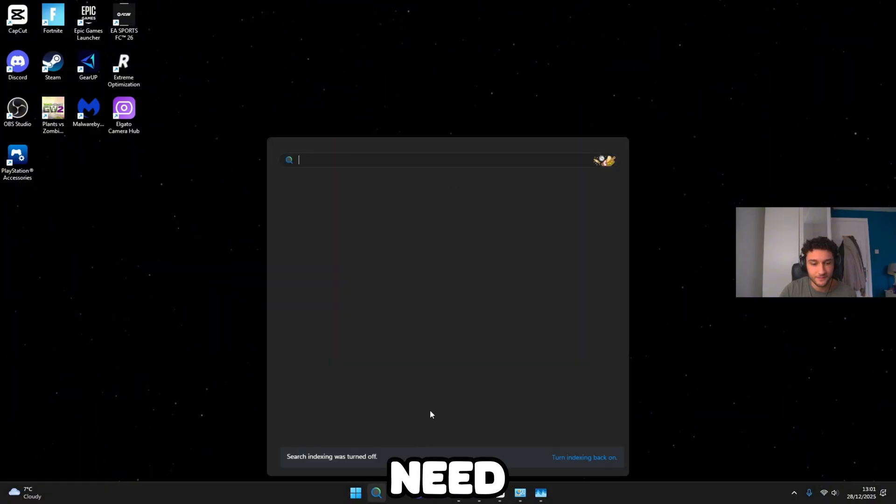
pyautogui.write('game Mode settings')
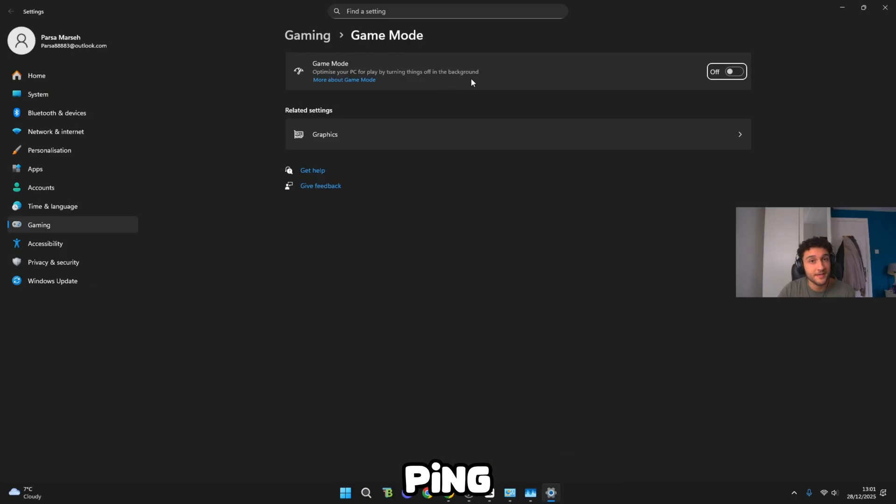
pyautogui.click(726, 72)
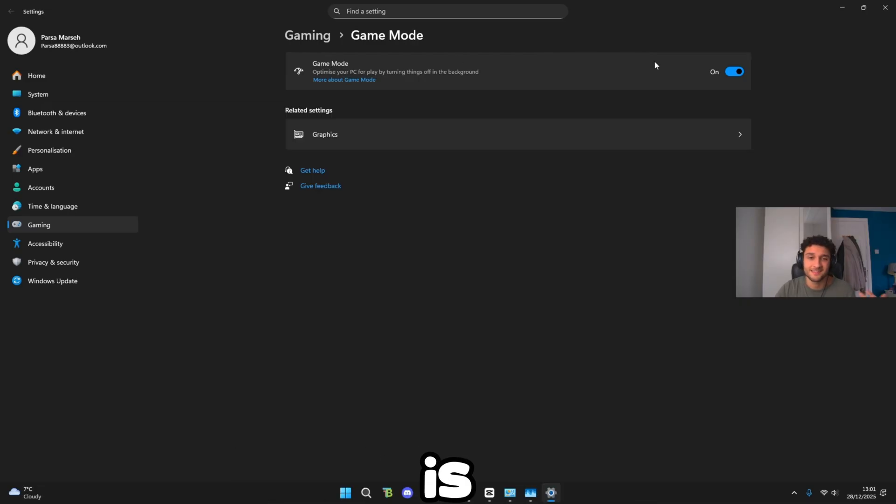
pyautogui.click(733, 72)
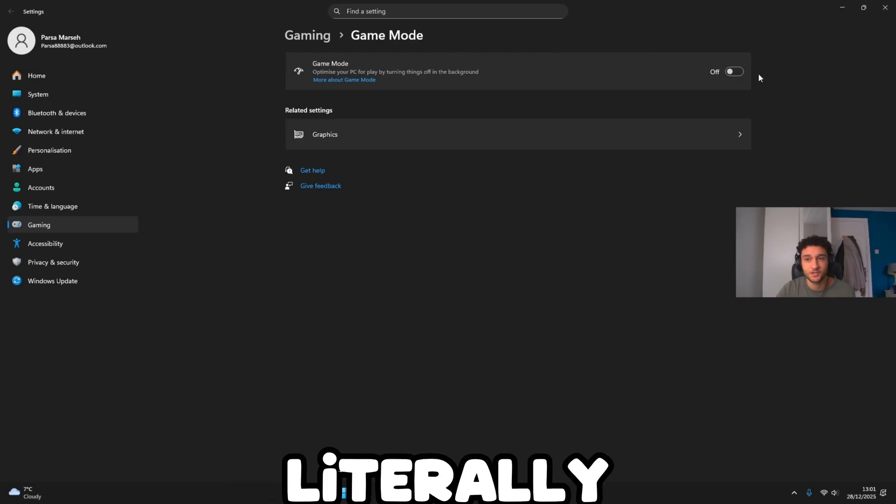